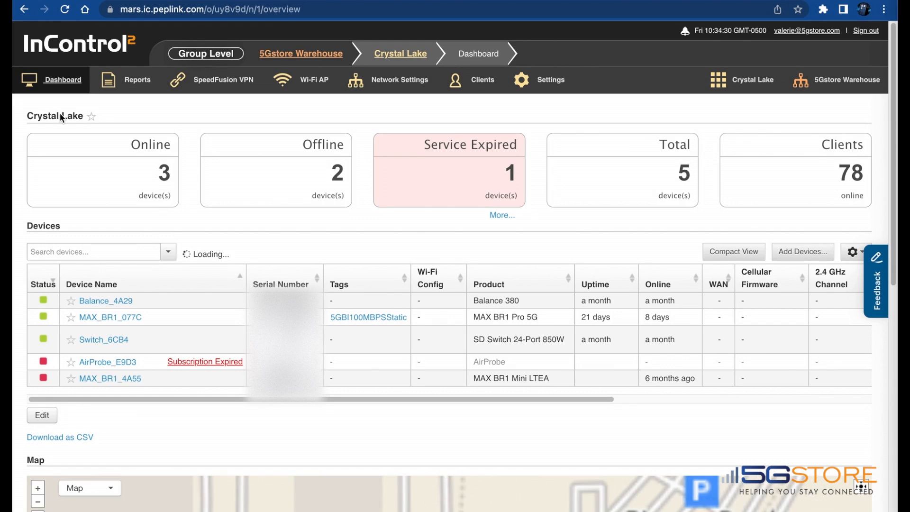
- Go to the Crystal Lake VLAN Networks page listing Main, Guest and VoIP
left_click(398, 80)
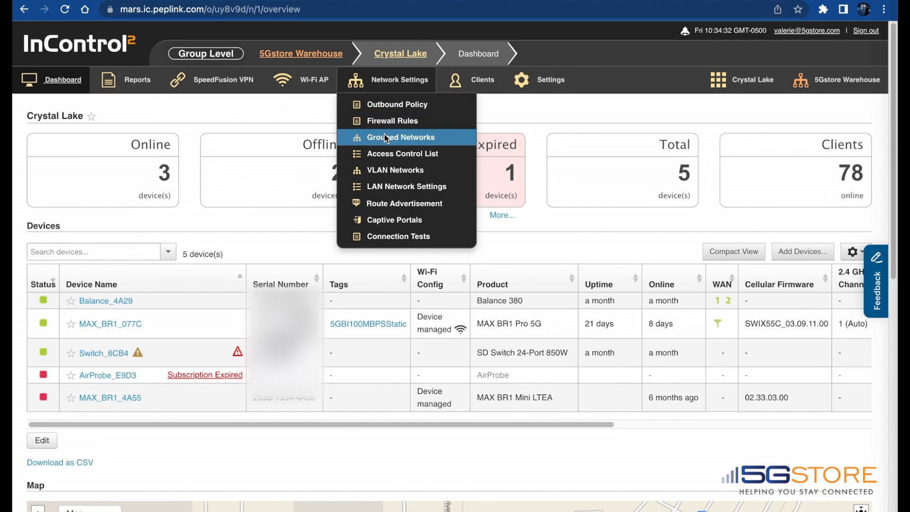
left_click(394, 170)
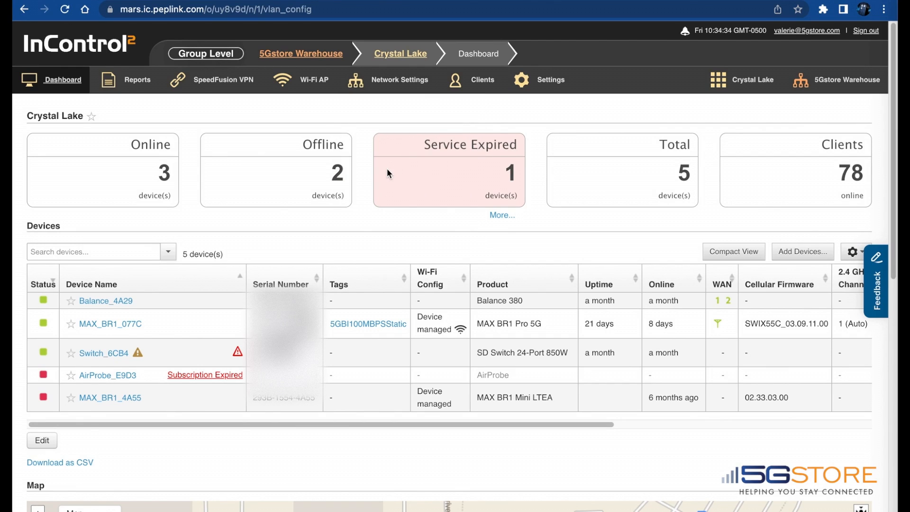
left_click(399, 80)
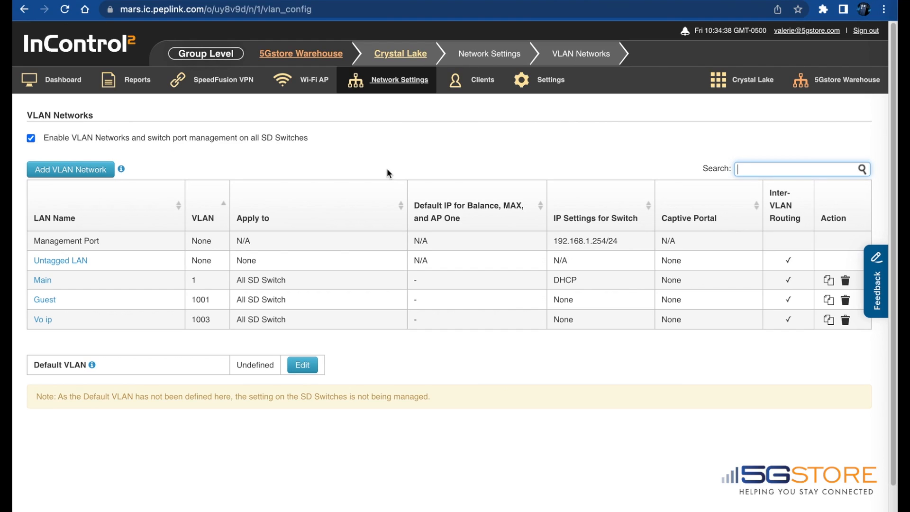
scroll("down", 3)
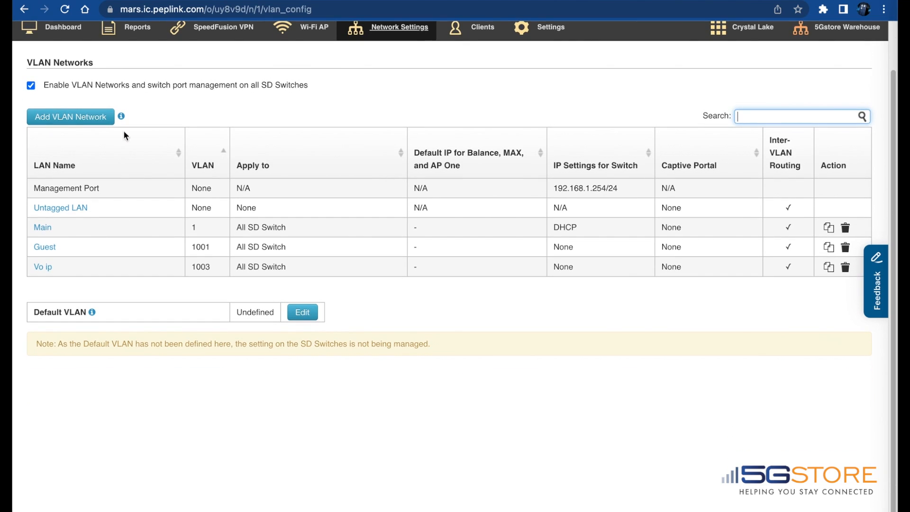
- Start a new VLAN network named 'Test' with VLAN ID 1005
left_click(70, 117)
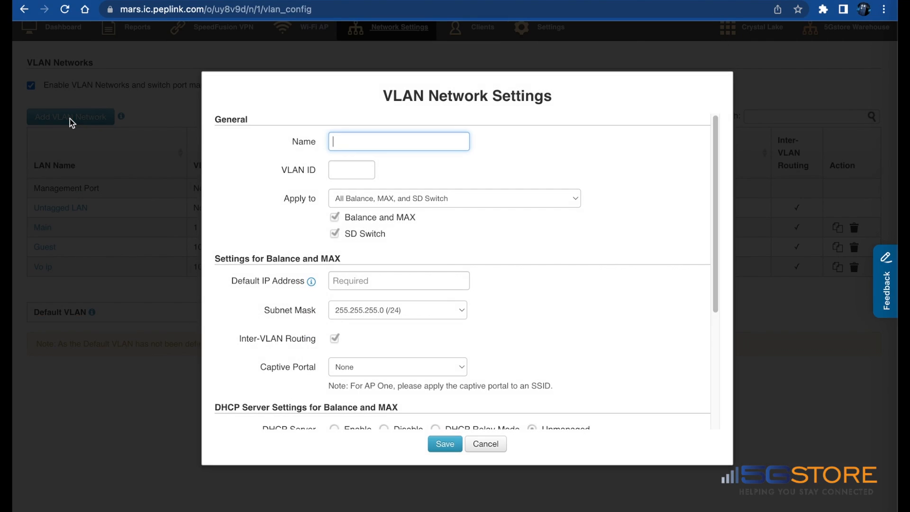
type("T")
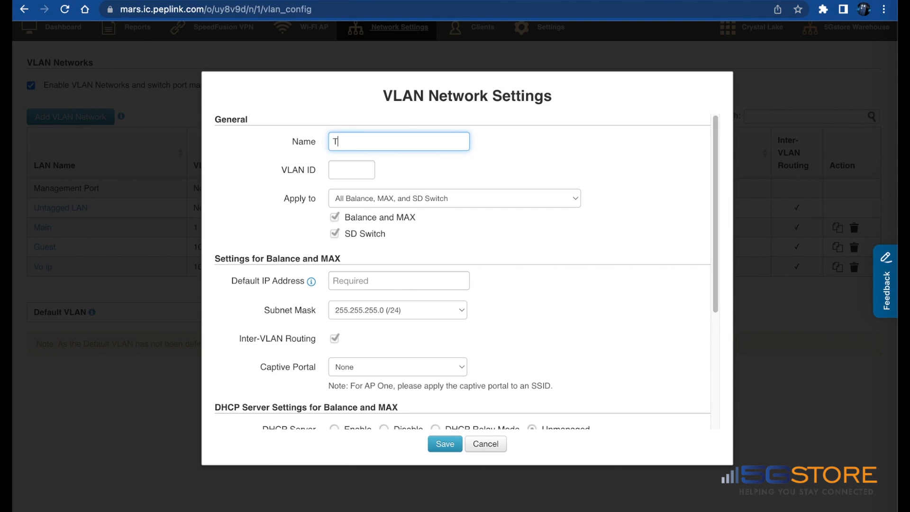
type("est")
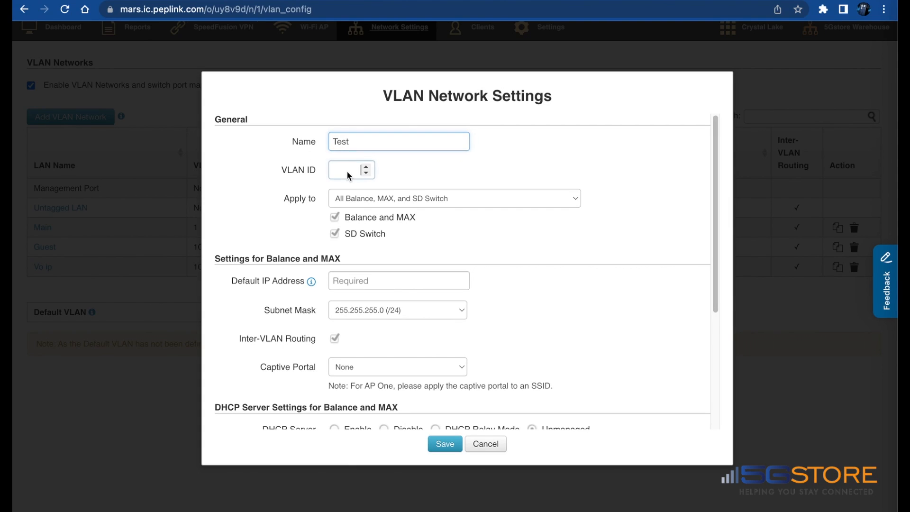
left_click(348, 170)
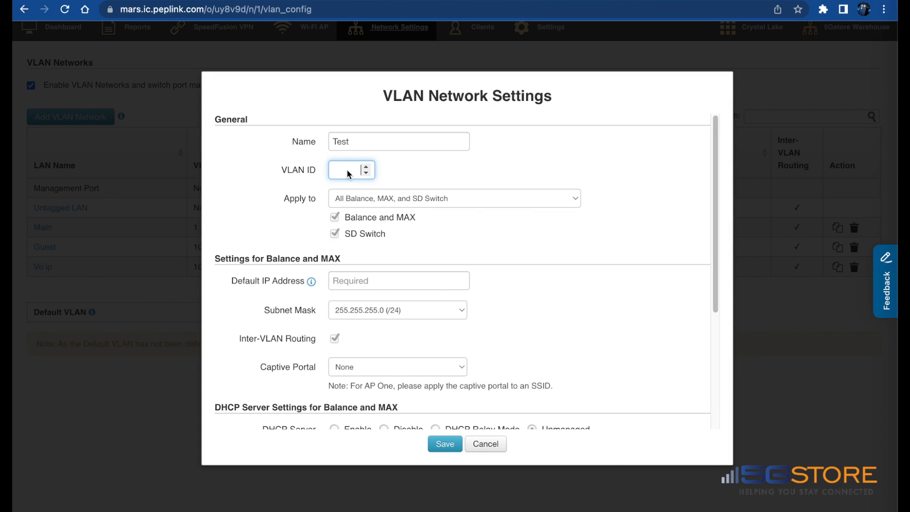
type("1005")
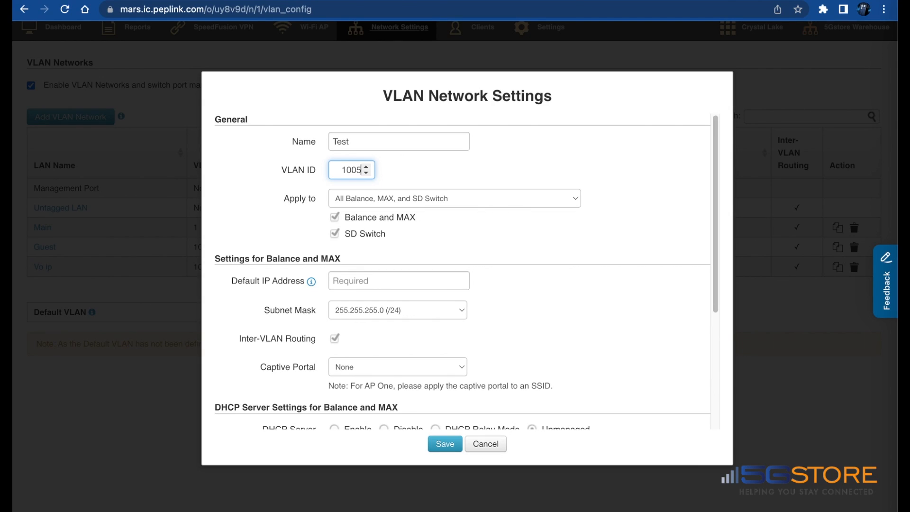
- Apply the Test VLAN to SD switches only with DHCP and save it
left_click(335, 217)
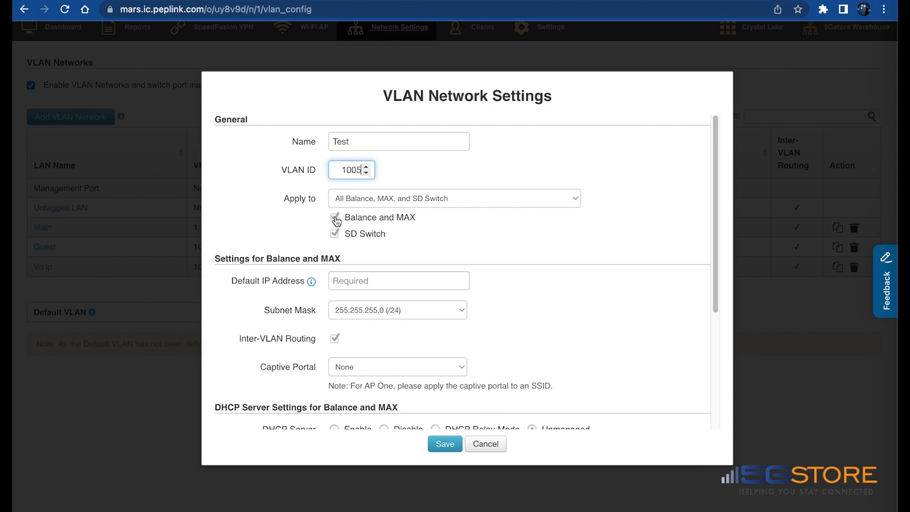
left_click(335, 217)
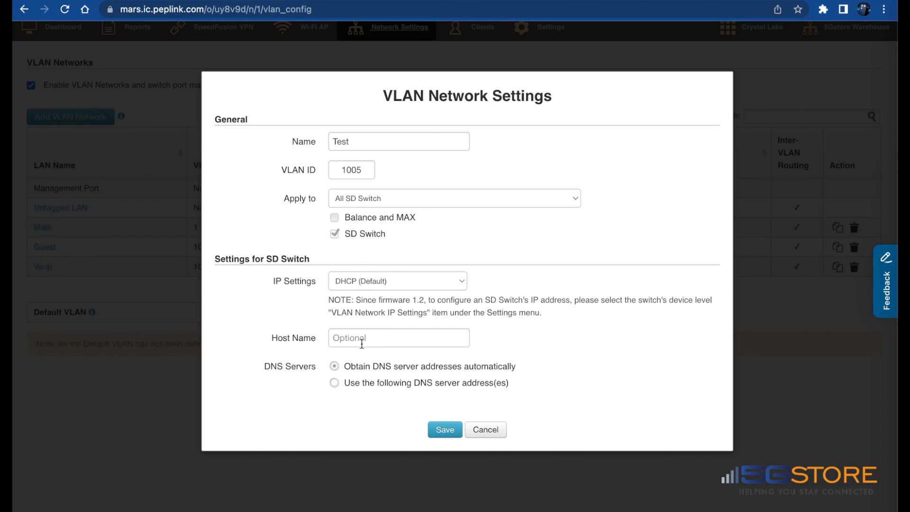
mouse_move(385, 381)
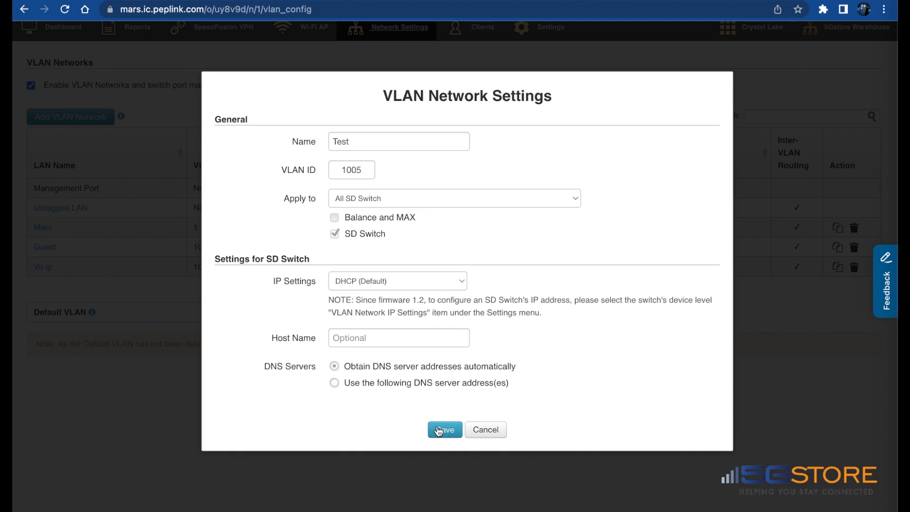
left_click(444, 430)
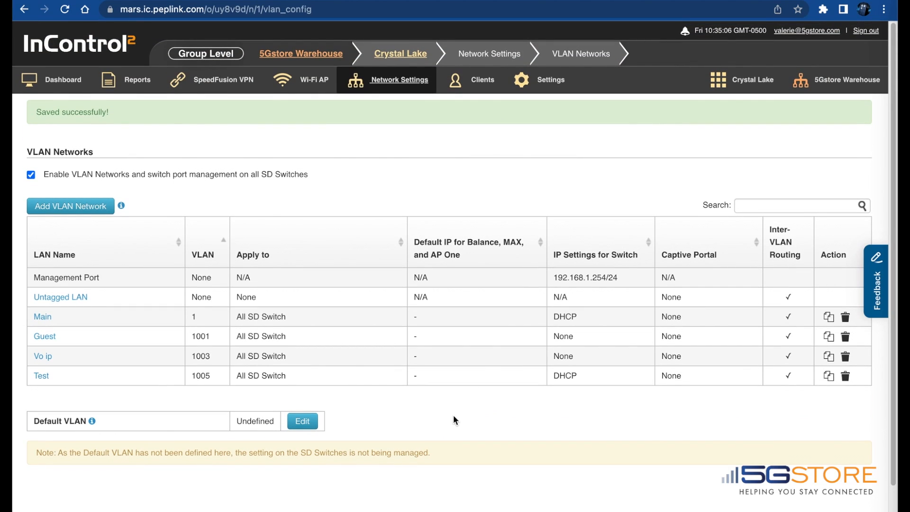
mouse_move(107, 126)
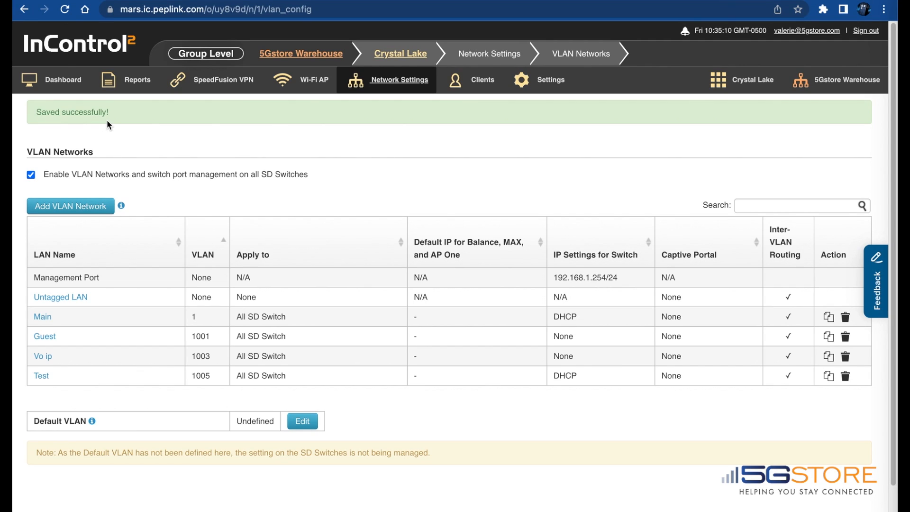
mouse_move(89, 345)
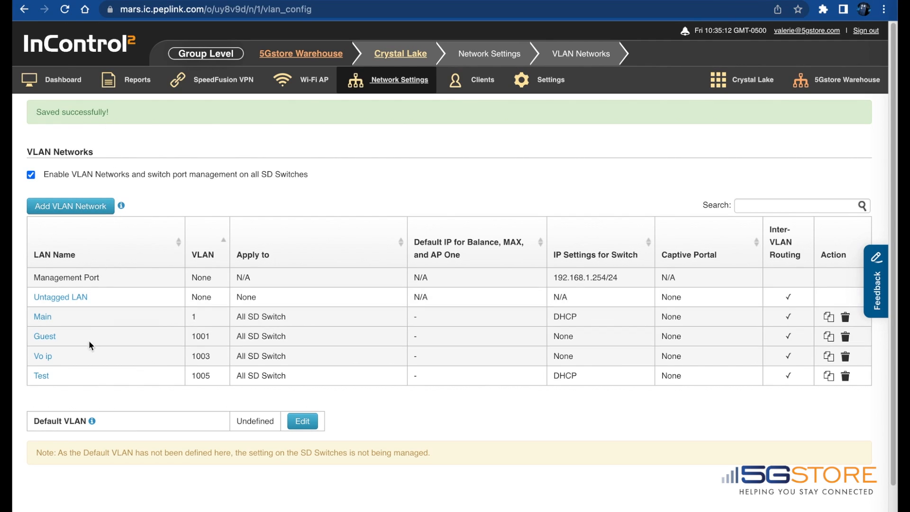
mouse_move(597, 386)
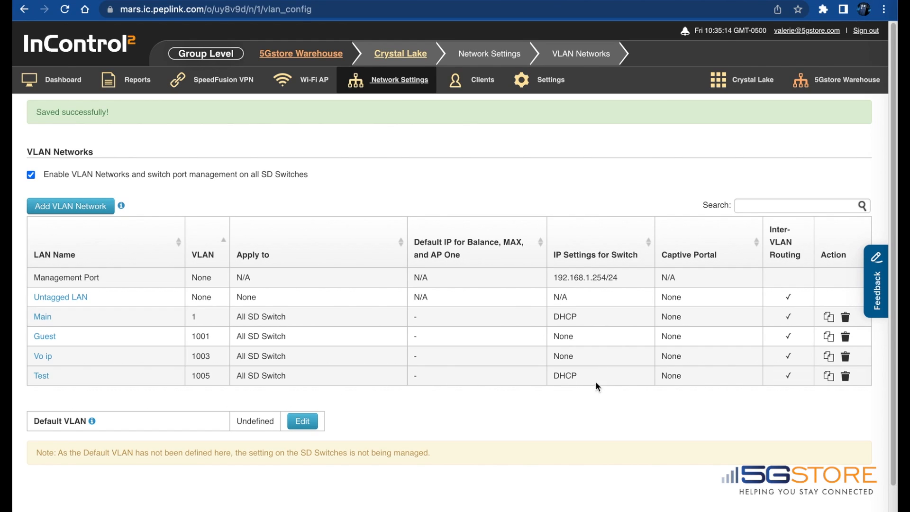
mouse_move(828, 376)
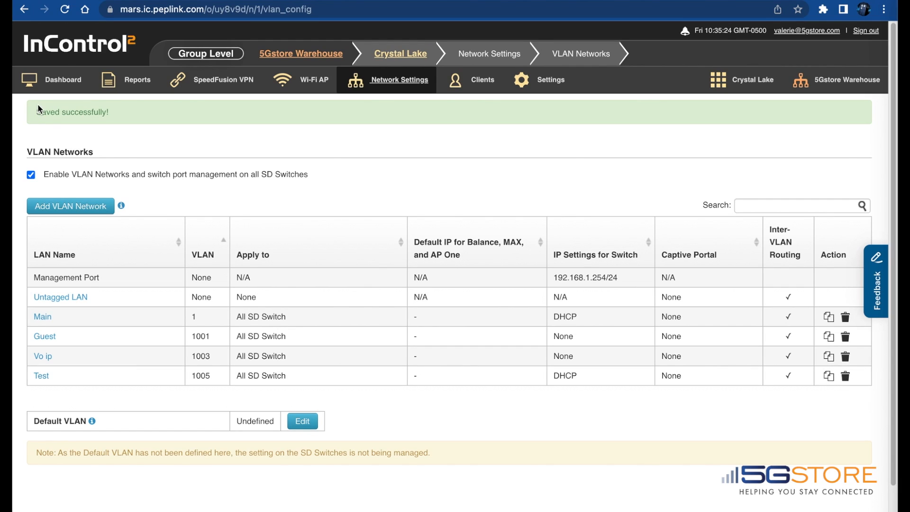
- From the Crystal Lake dashboard, bring up the Switch_6CB4 device overview with its port map
left_click(63, 80)
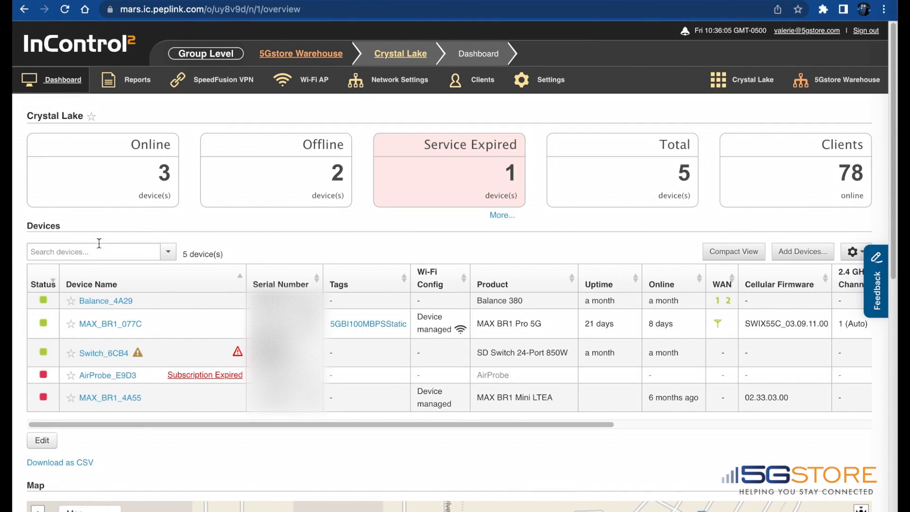
left_click(103, 352)
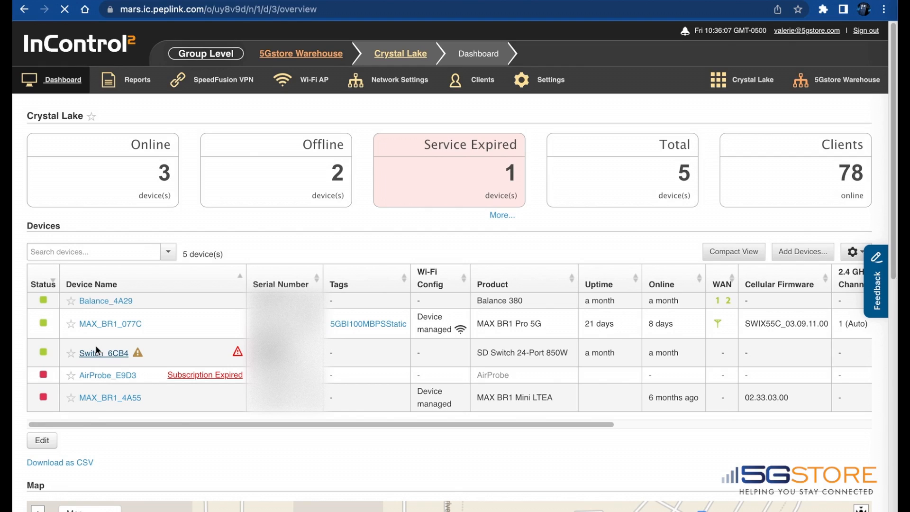
left_click(104, 353)
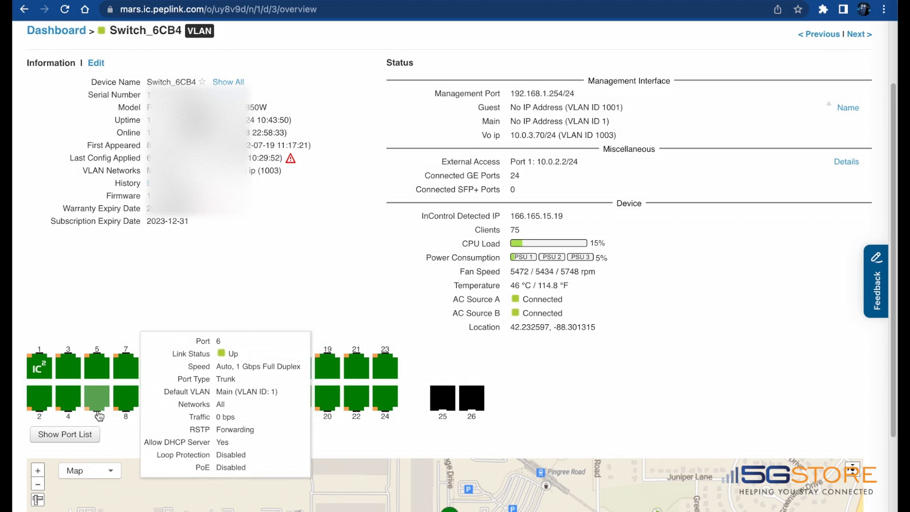
mouse_move(327, 407)
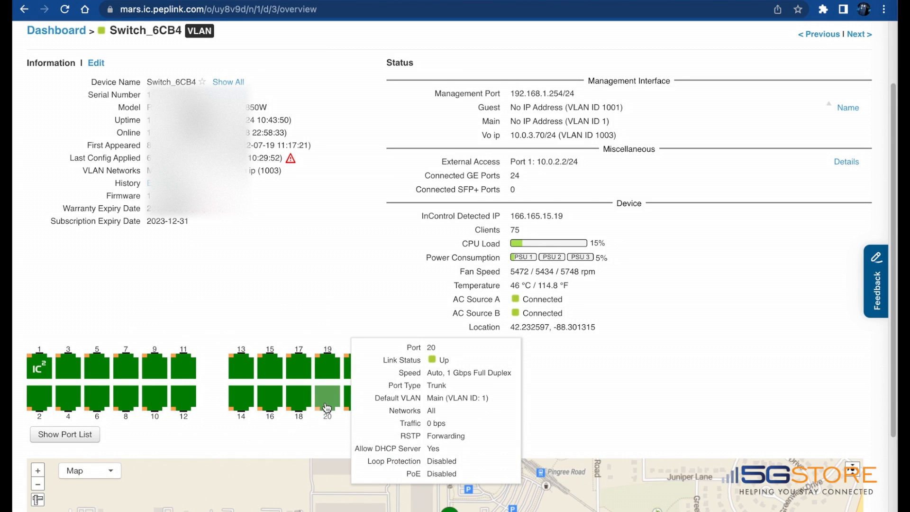
- Edit port 20 of Switch_6CB4 and assign it the Test VLAN (1005)
left_click(327, 398)
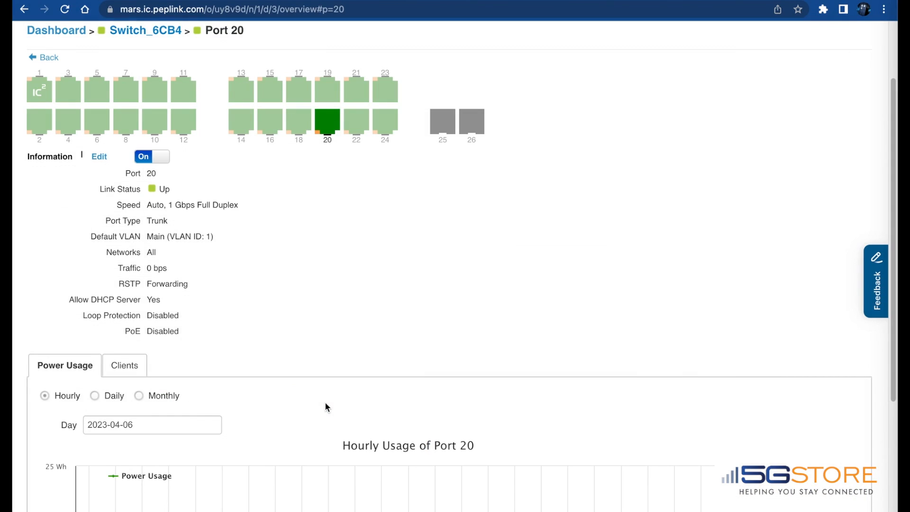
mouse_move(123, 209)
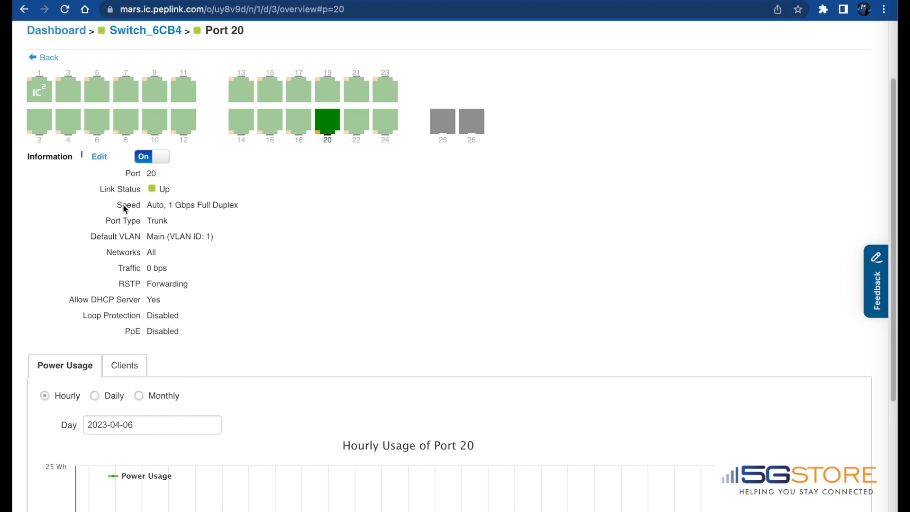
left_click(99, 156)
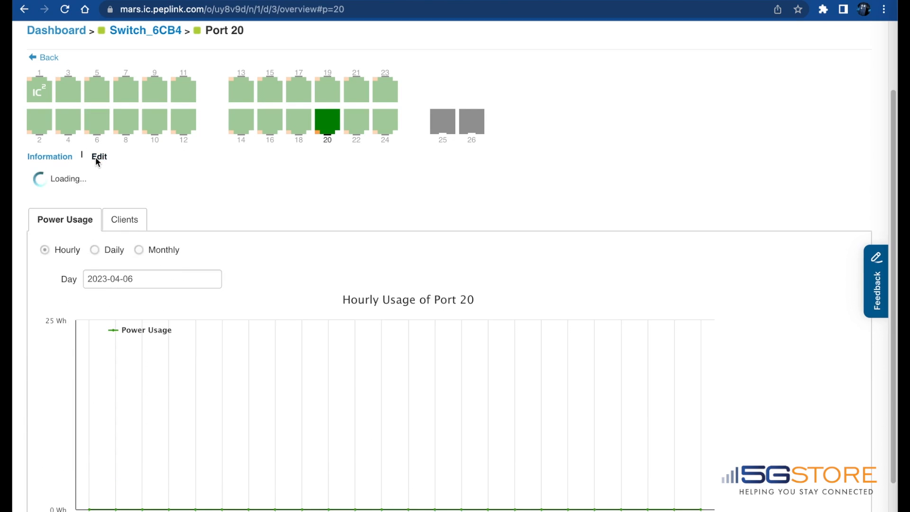
left_click(99, 157)
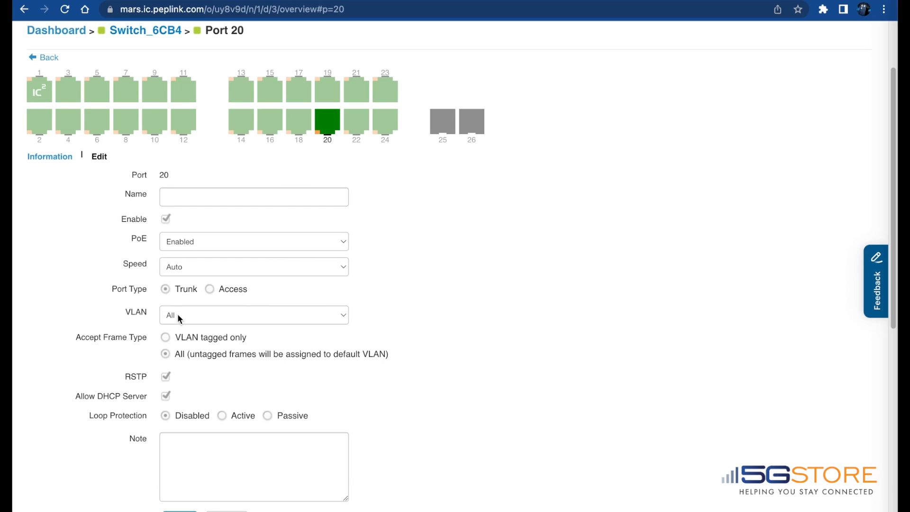
left_click(253, 314)
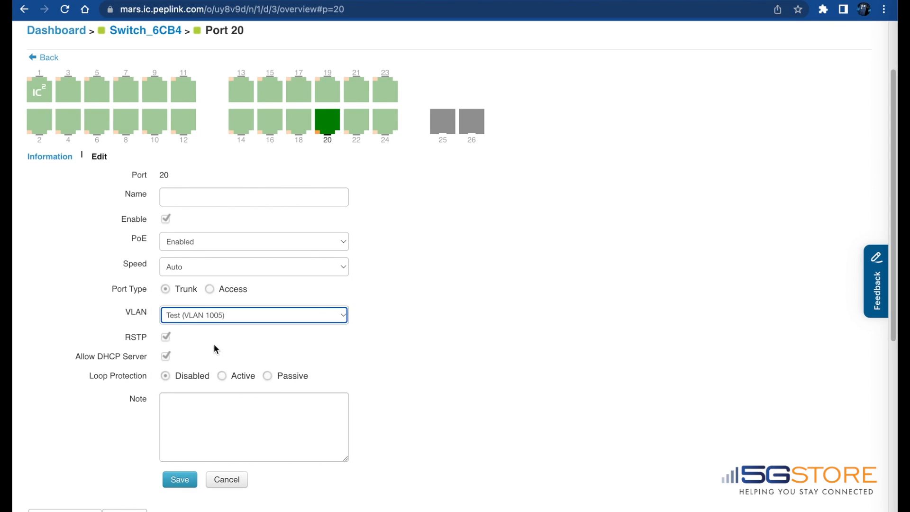